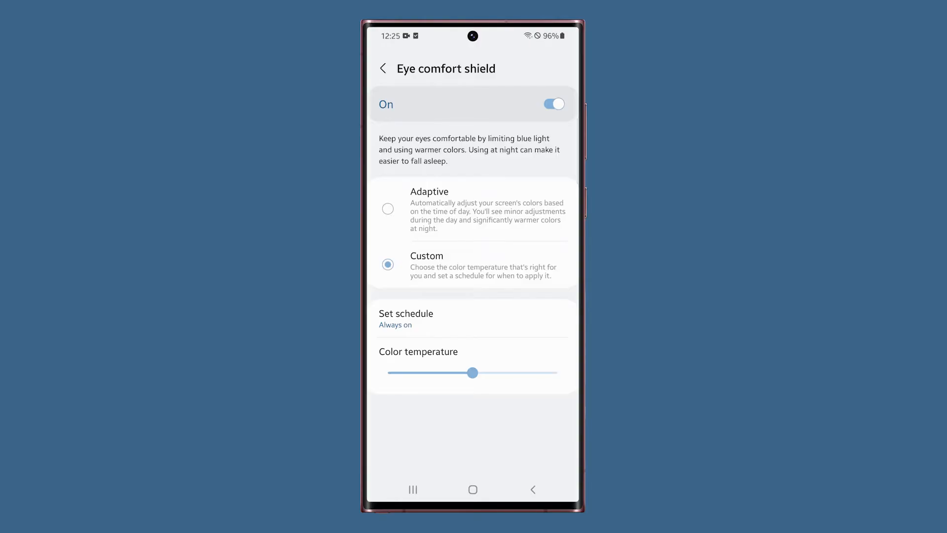
- Set the Custom eye comfort shield schedule to Sunset to sunrise, then go home
click(405, 318)
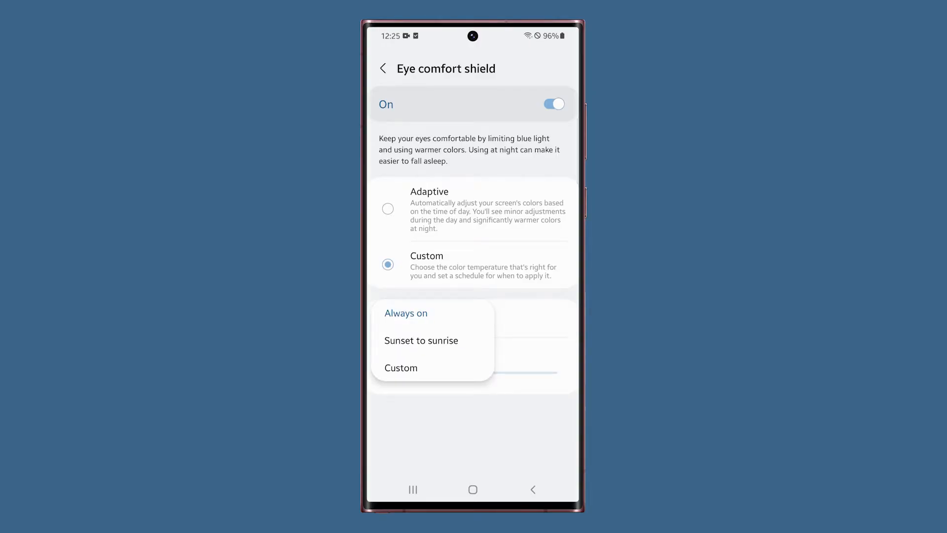
click(421, 340)
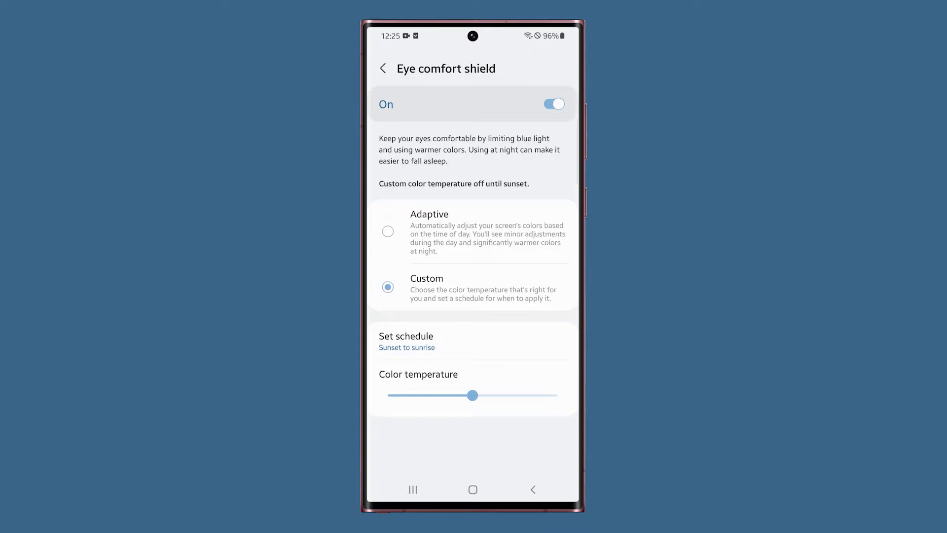
click(473, 489)
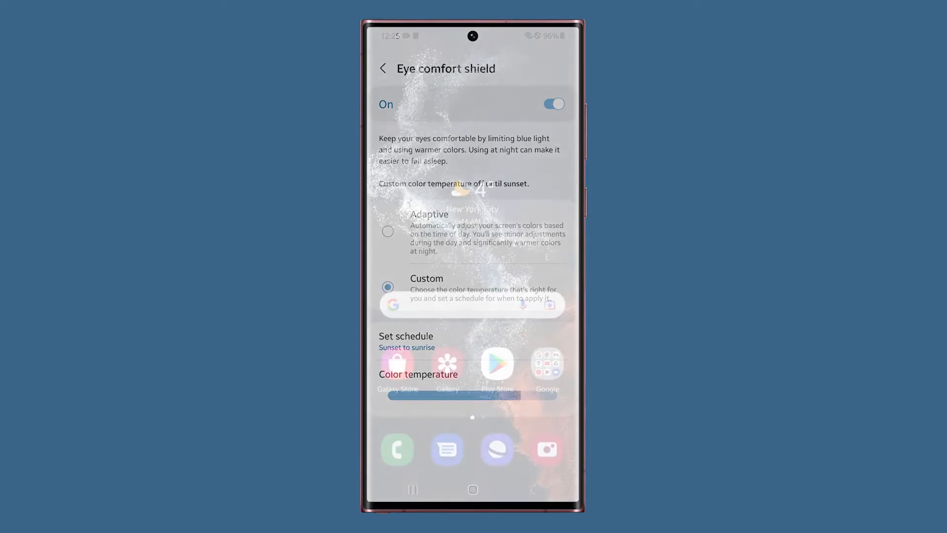
- From Settings' Display page, turn Eye comfort shield on in Adaptive mode
click(473, 490)
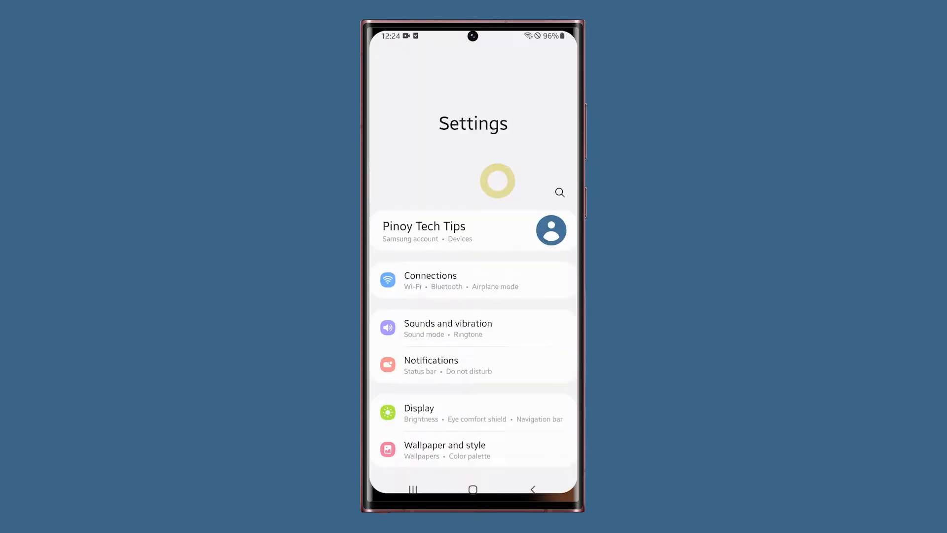
click(417, 413)
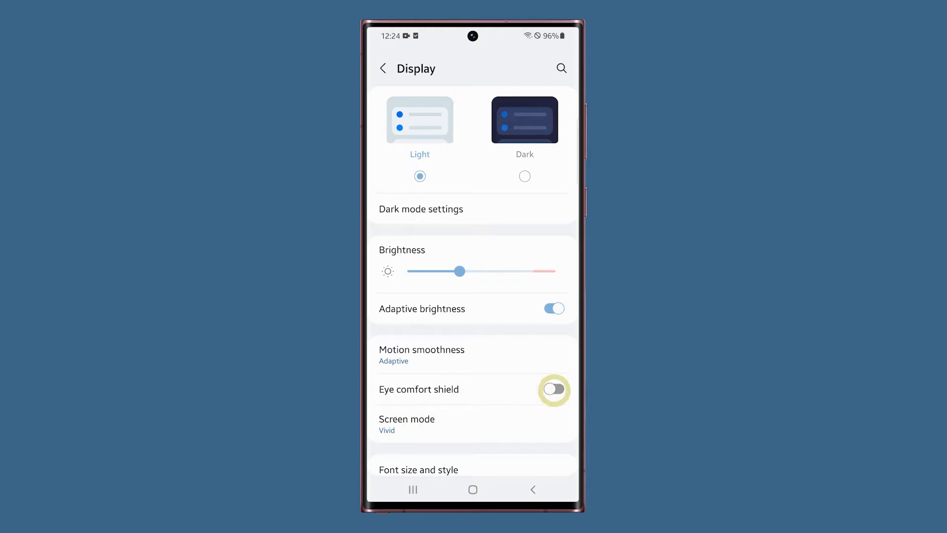
click(553, 392)
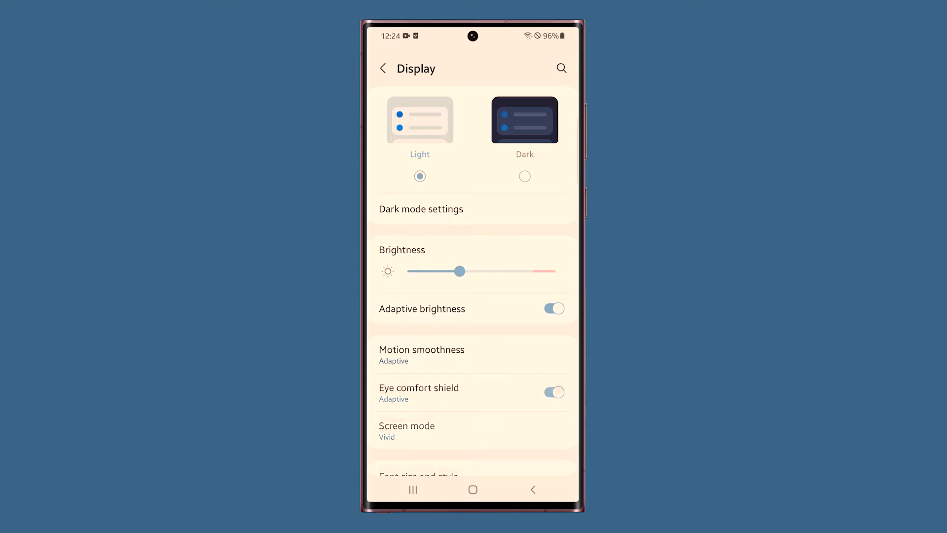
- Toggle the shield off, open its settings page and switch it back on
click(553, 391)
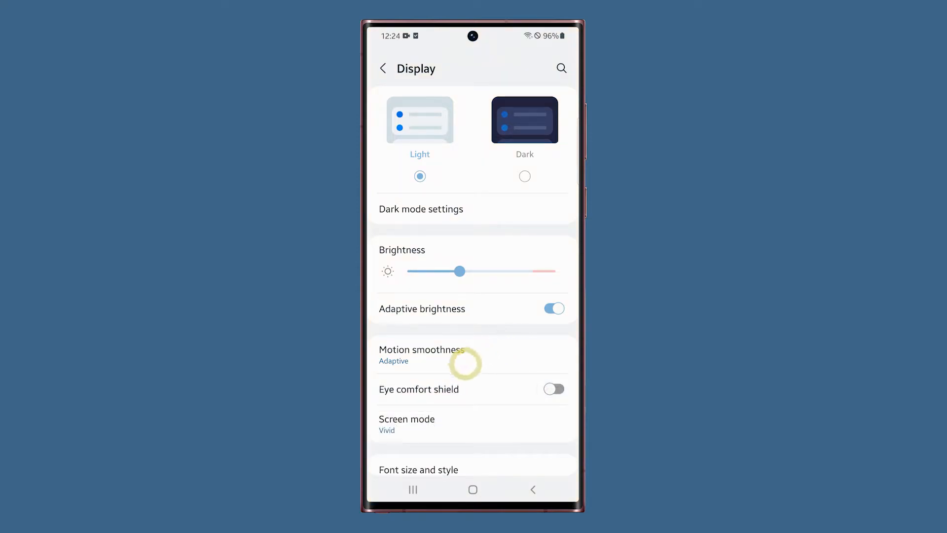
click(419, 389)
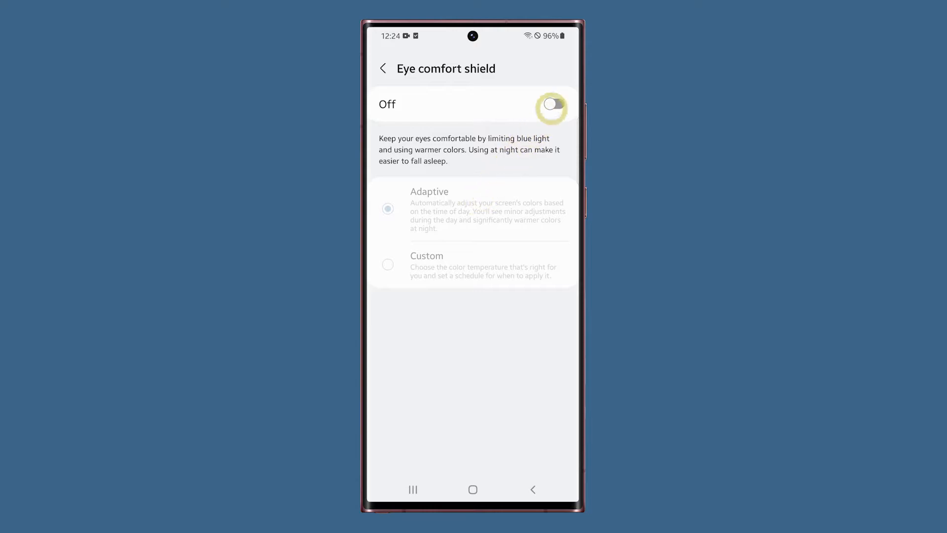
click(550, 104)
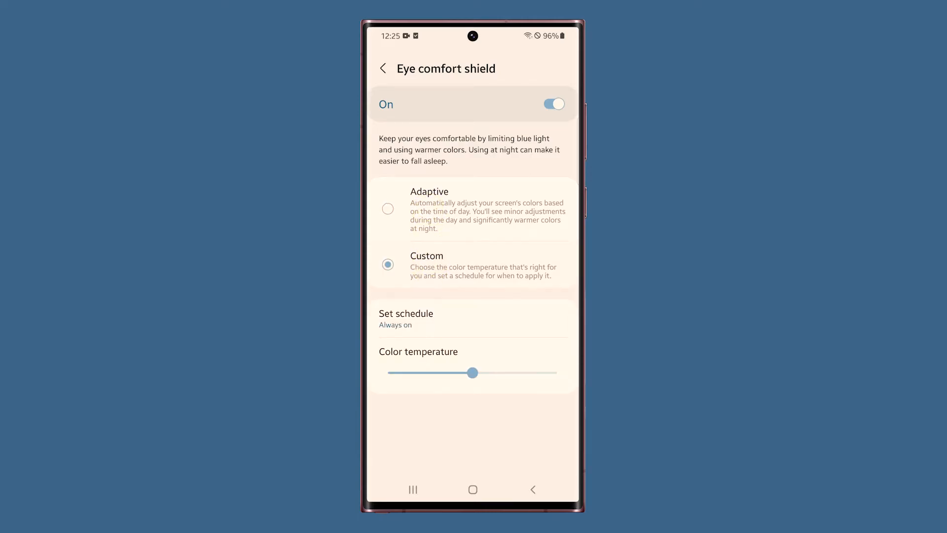
- Schedule the shield for Sunset to sunrise and move the Color temperature slider warmer
click(405, 319)
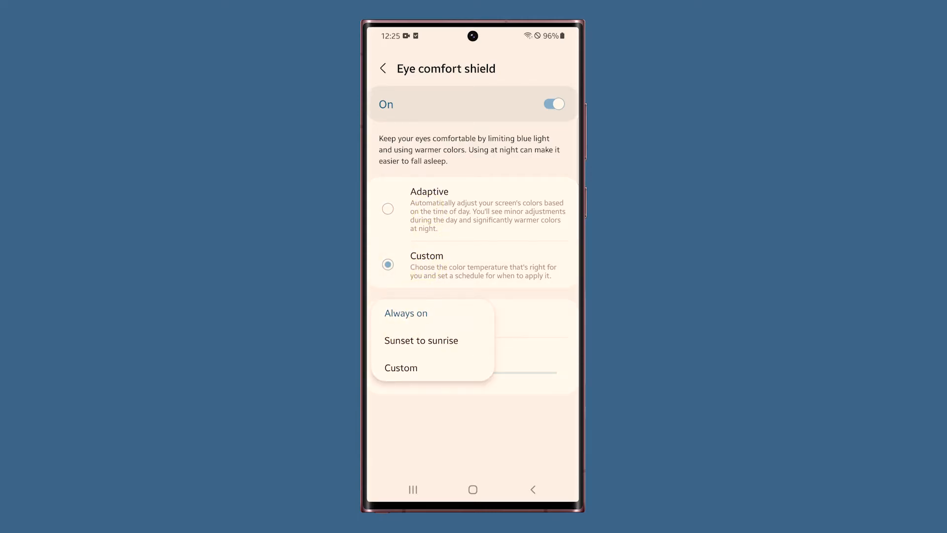
click(421, 340)
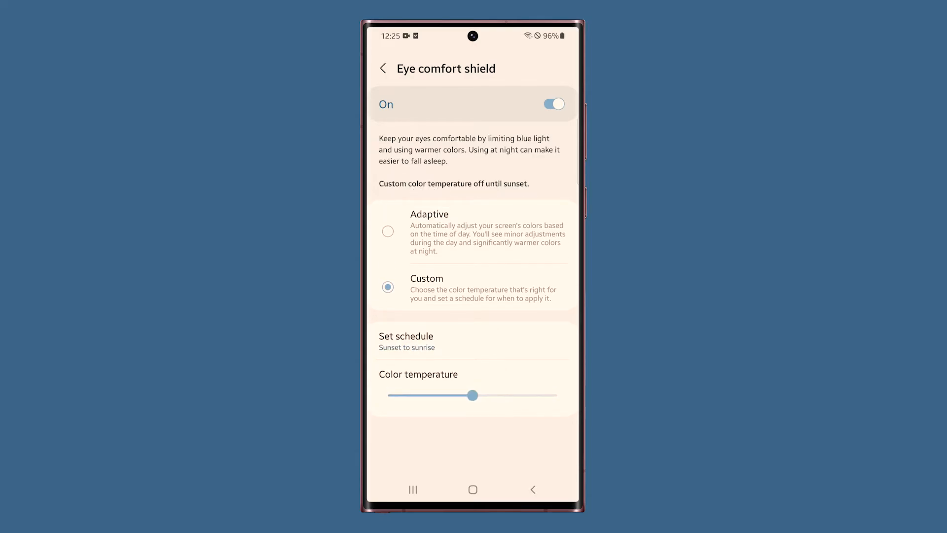
click(473, 395)
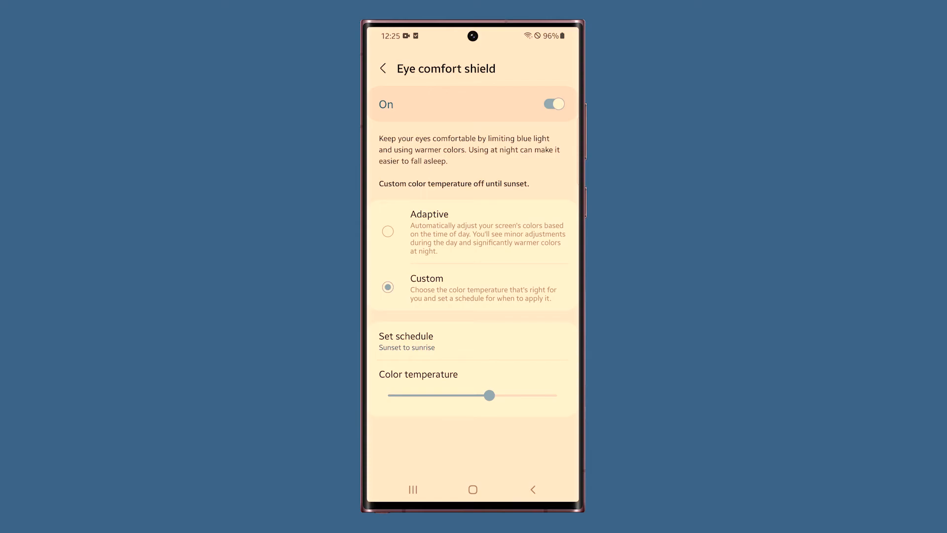
- Leave Settings for the phone's home screen
click(473, 489)
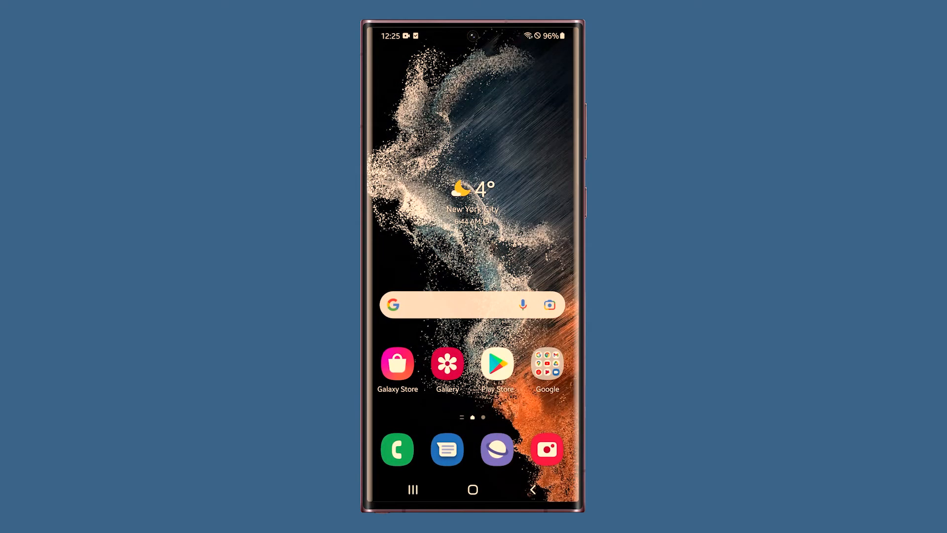